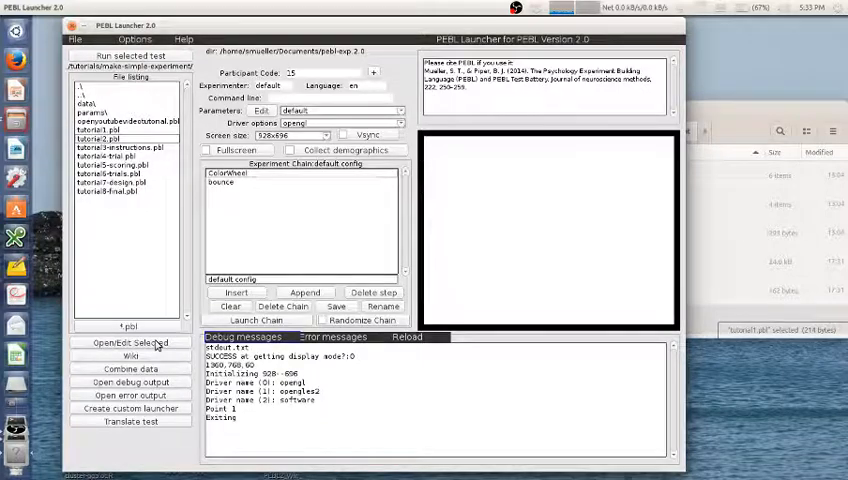
Open the selected tutorial2.pbl script in the text editor
left_click(130, 342)
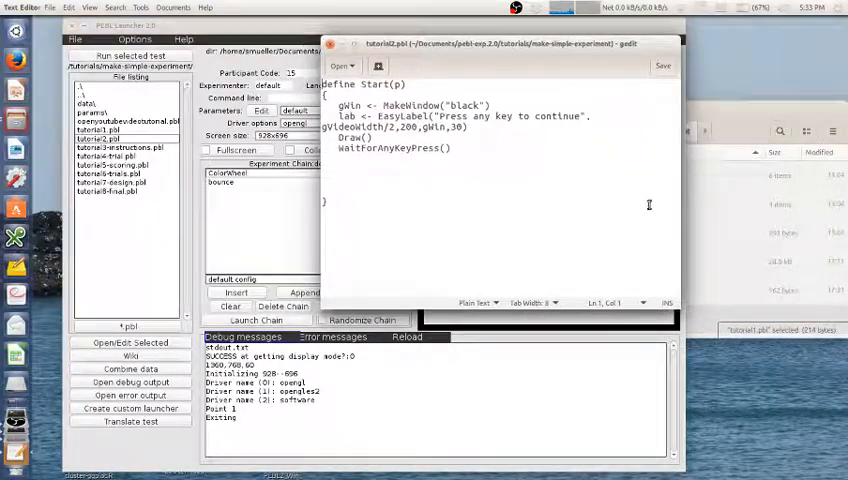
mouse_move(738, 338)
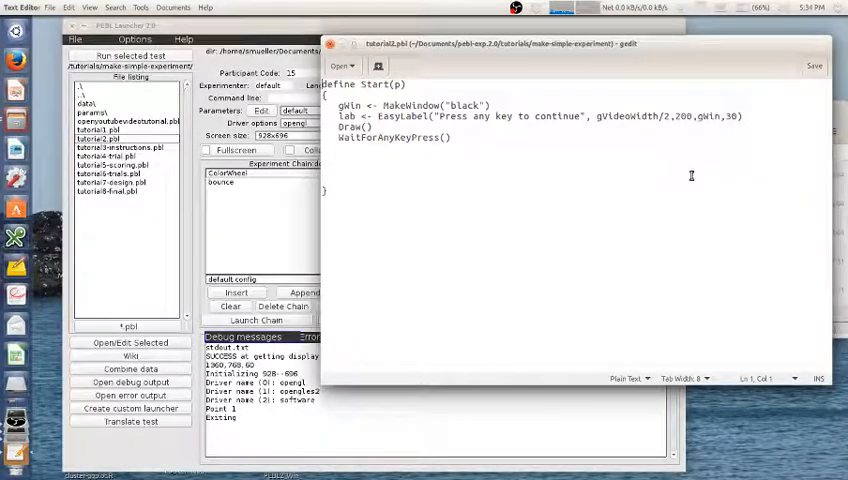
mouse_move(393, 107)
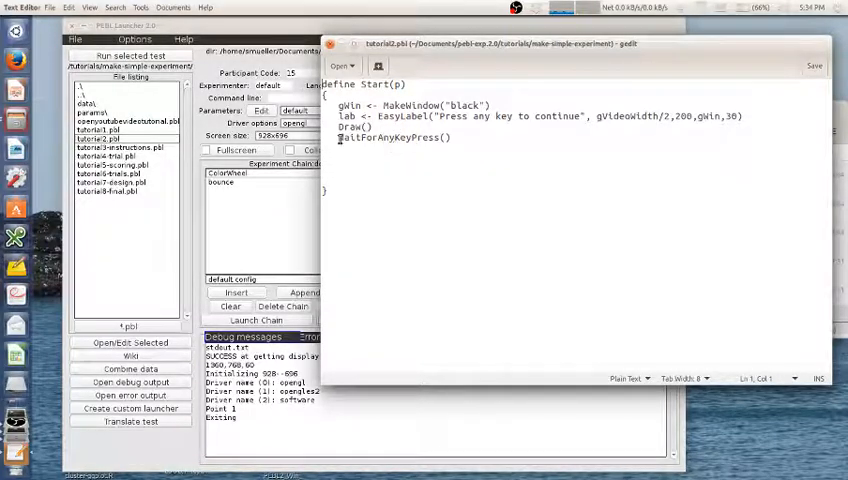
mouse_move(445, 138)
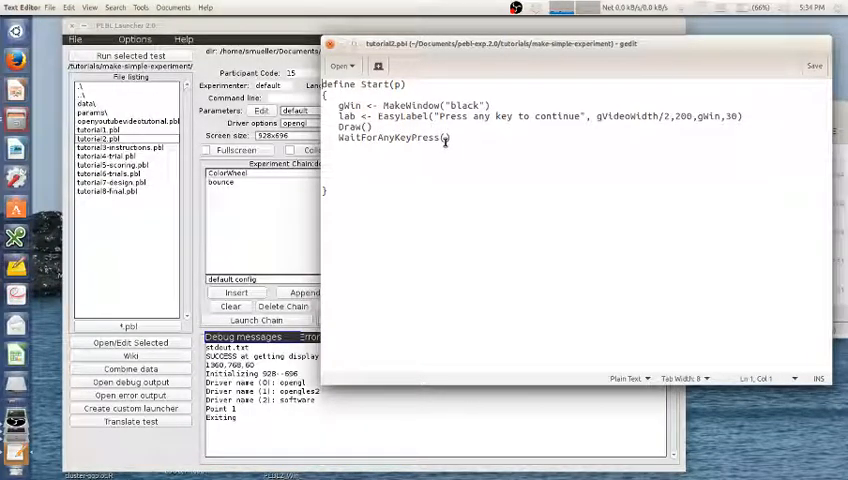
mouse_move(363, 178)
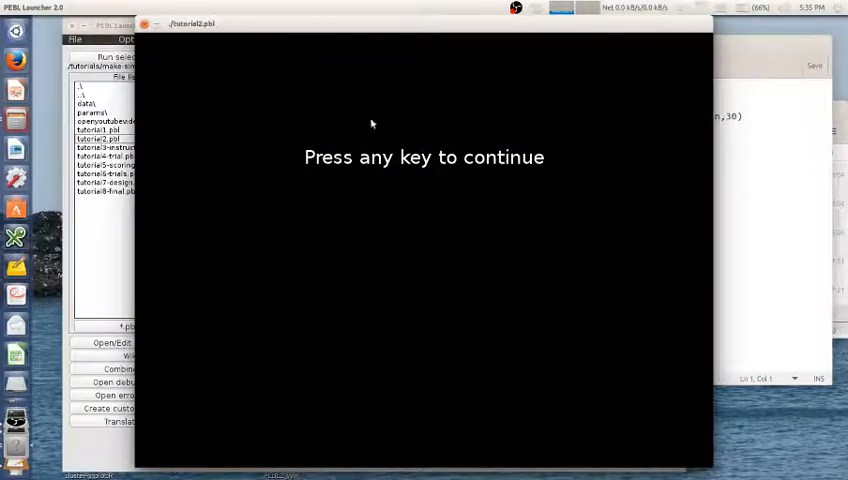
mouse_move(423, 167)
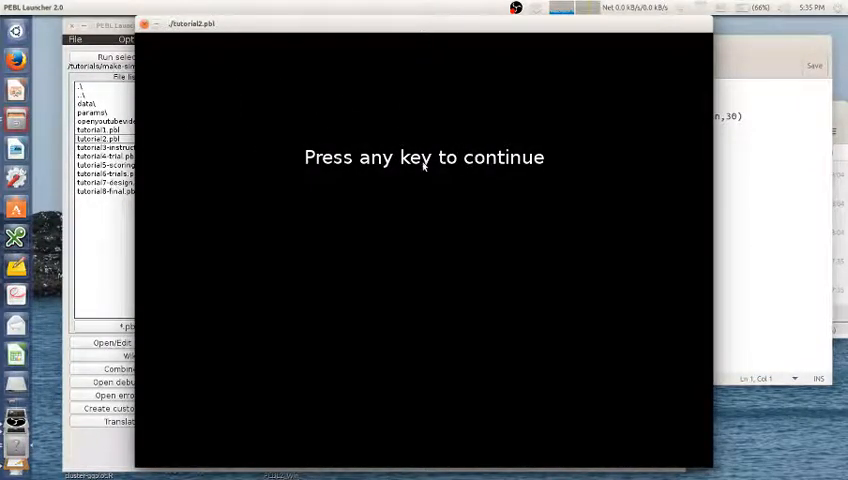
mouse_move(427, 161)
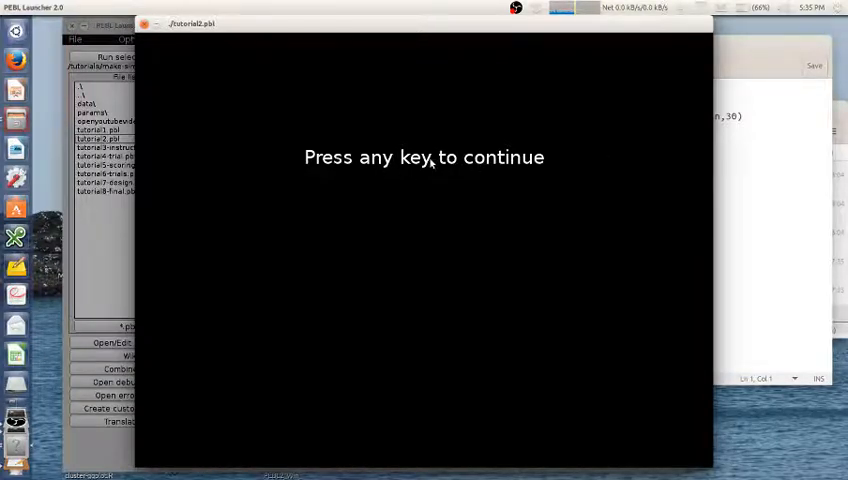
mouse_move(419, 47)
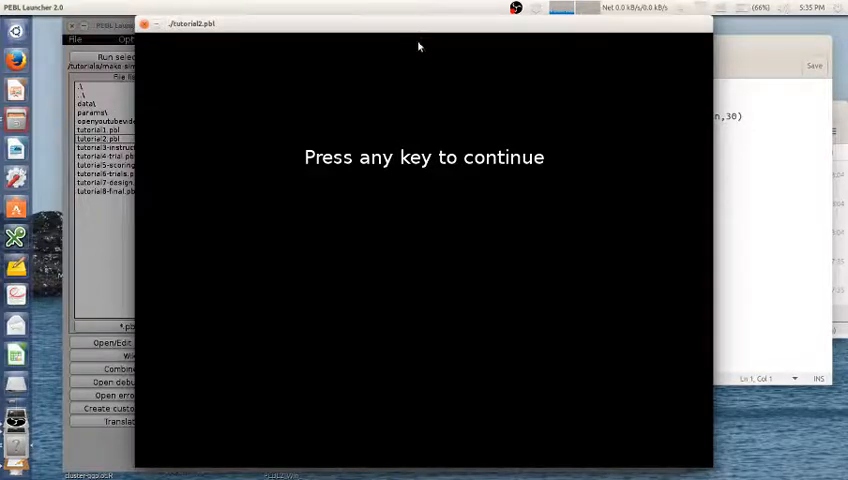
mouse_move(284, 157)
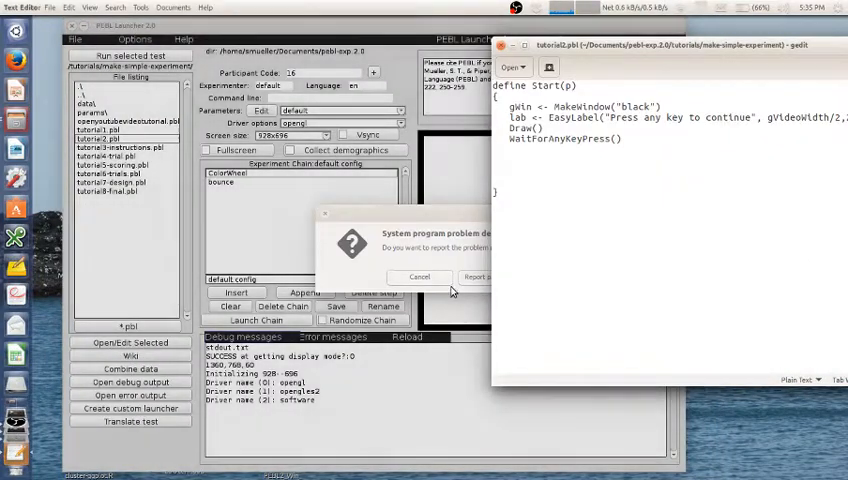
Cancel the system problem report dialog
left_click(420, 277)
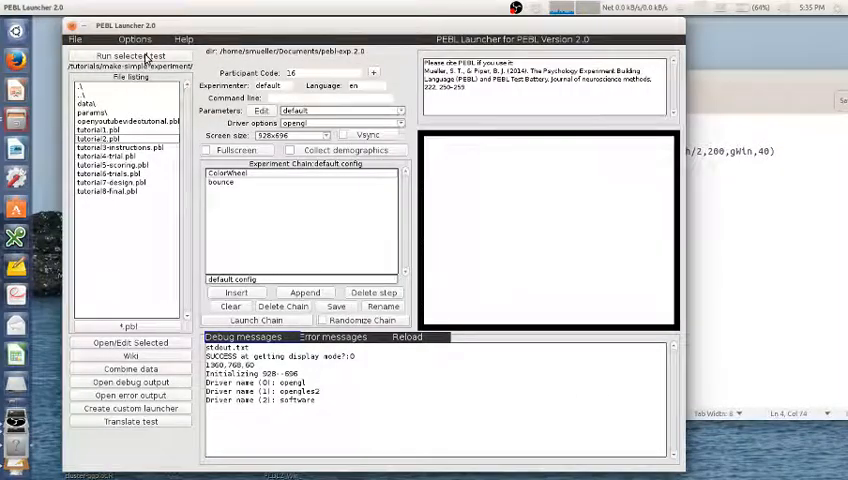
left_click(128, 55)
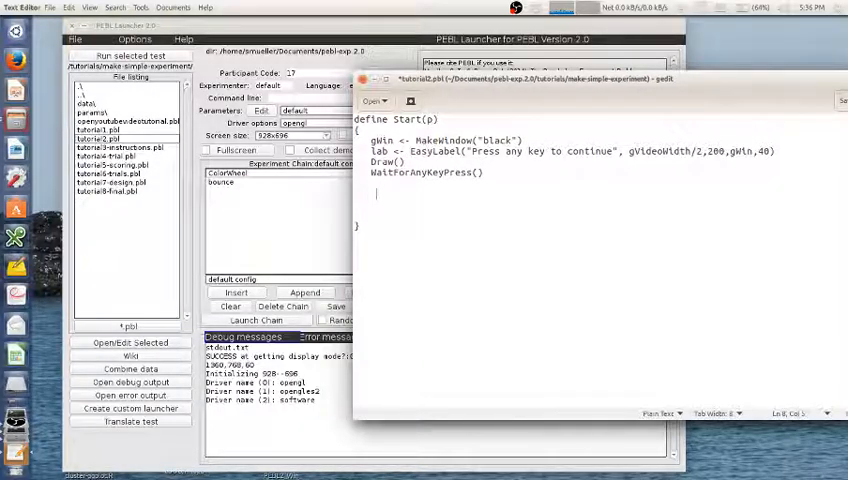
Add lab.text <- "Press it again" and a second WaitForAnyKeyPress(), then save
type("lab.text <- \"")
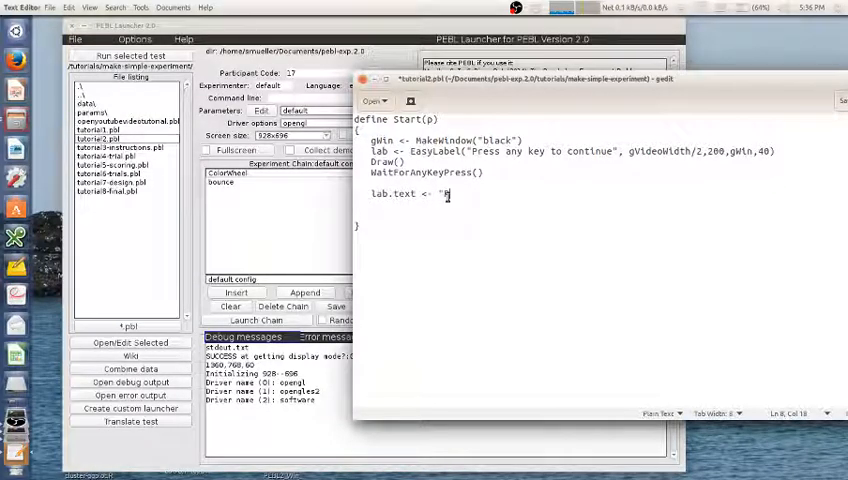
type("Press it again\"")
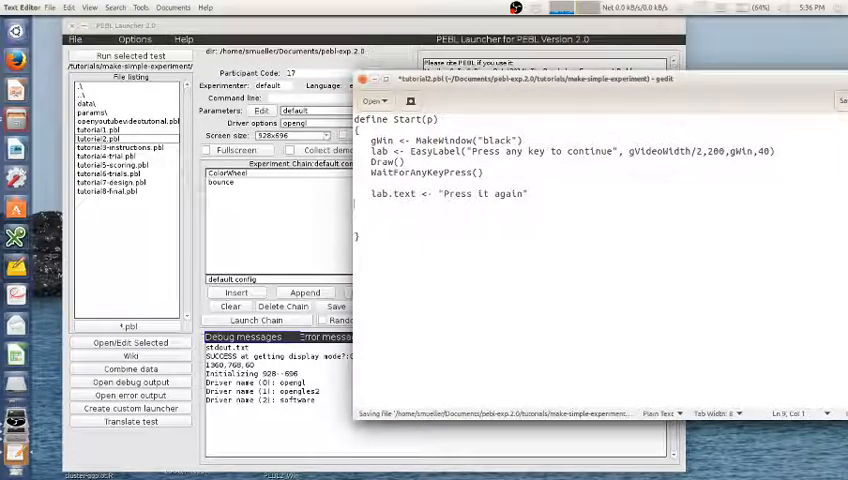
type("WaitForAnyKeyPress(")
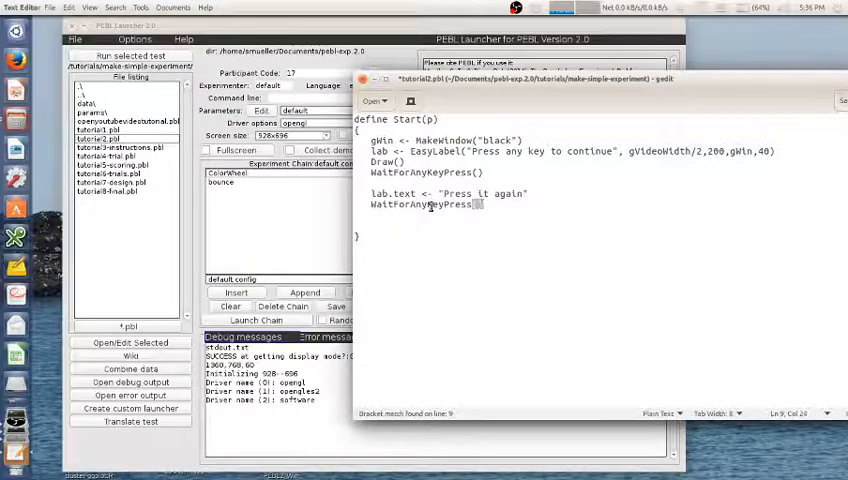
key("ctrl+s")
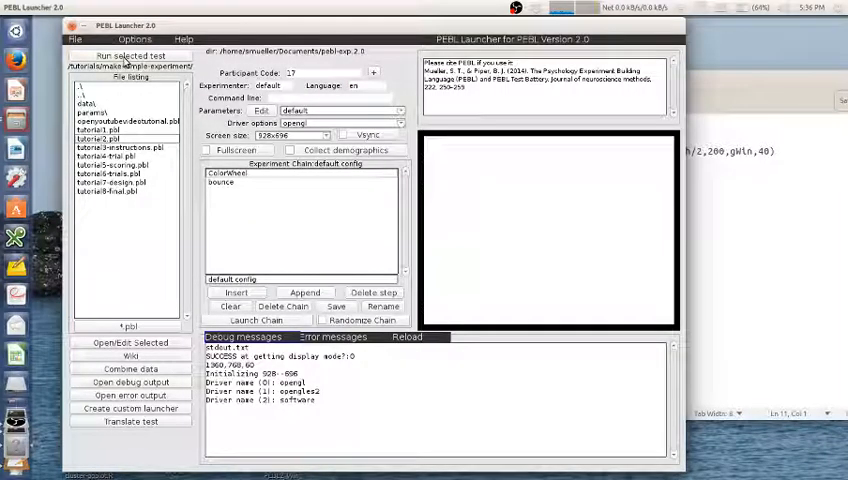
Run the updated tutorial2.pbl from PEBL Launcher
left_click(256, 319)
type("lab.text <- \"Press it again\"")
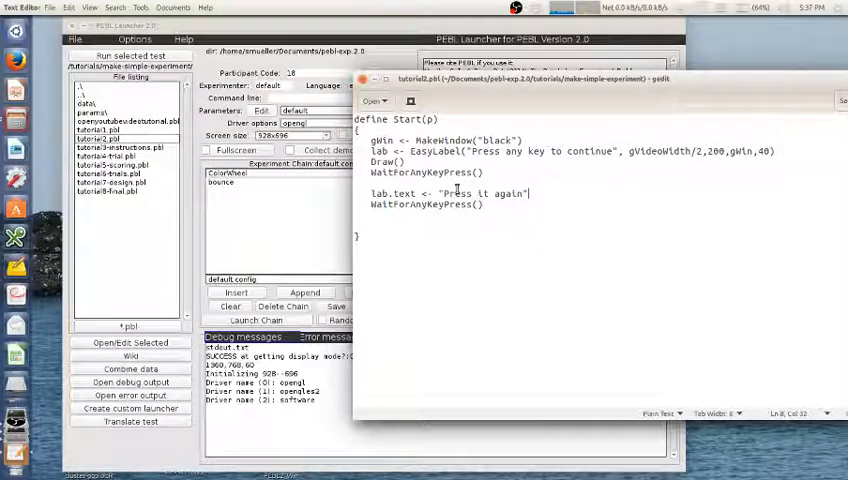
mouse_move(538, 207)
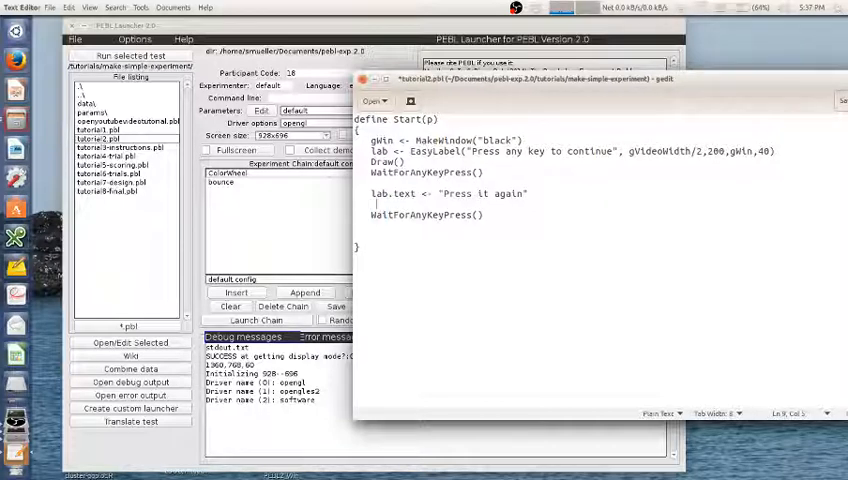
Insert Draw() before the second key wait and save the script
type("Draw(")
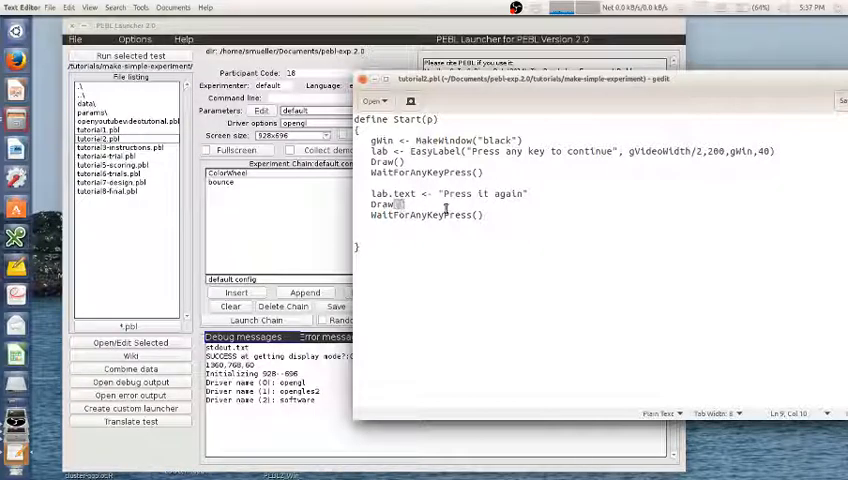
key("ctrl+s")
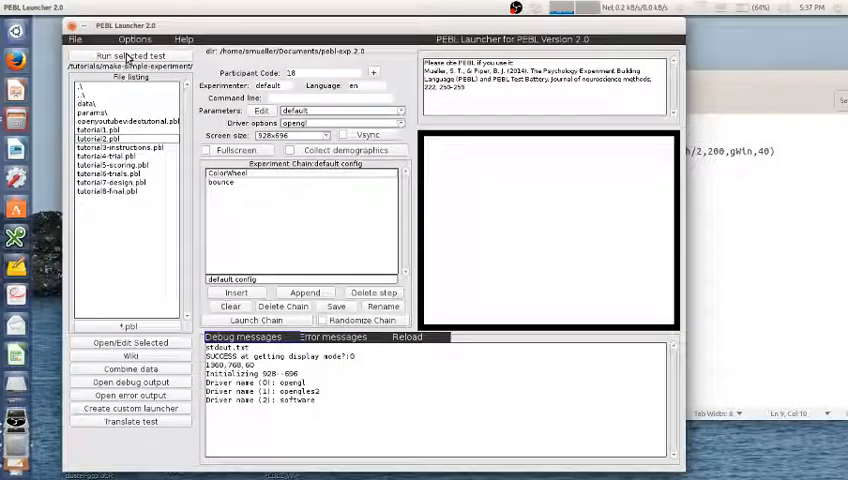
Run revised tutorial2.pbl and press space past 'Press any key to continue'
left_click(130, 56)
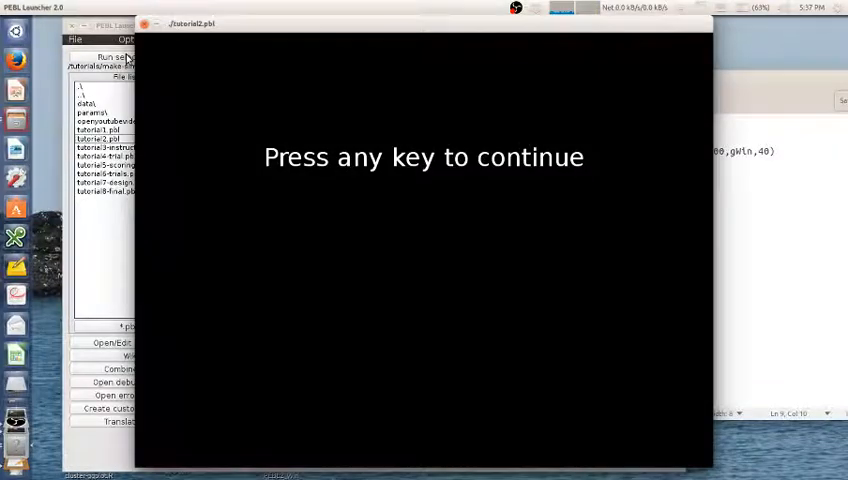
mouse_move(452, 202)
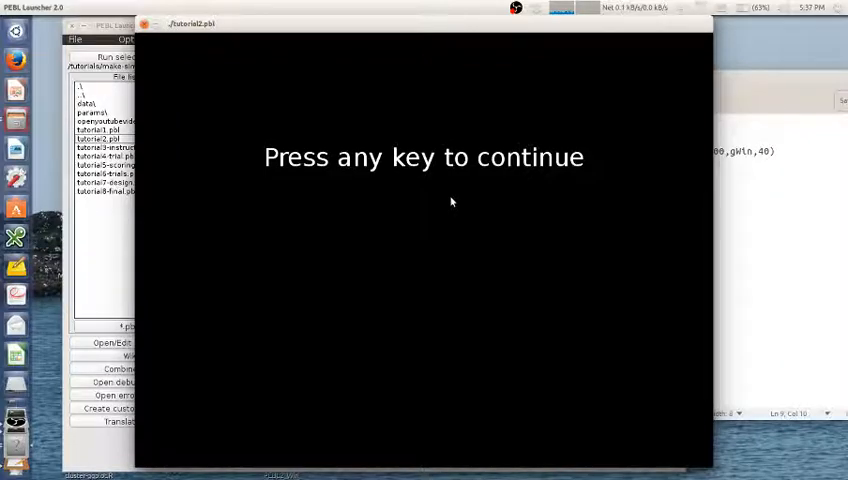
key("space")
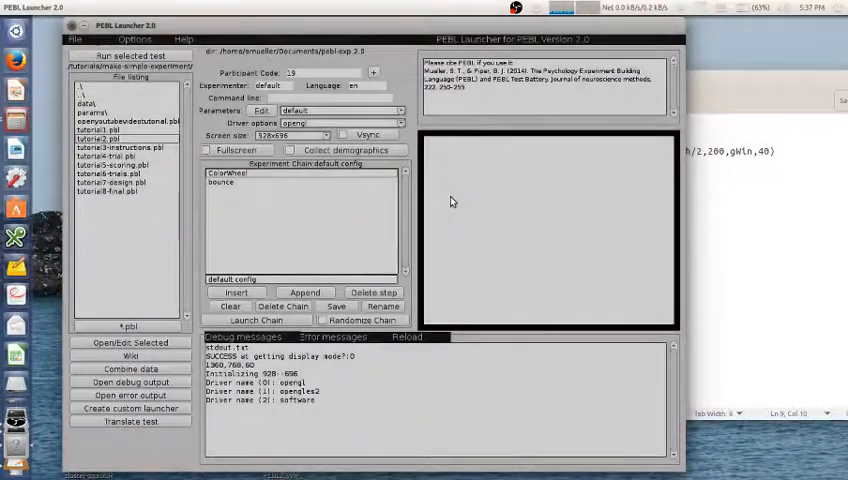